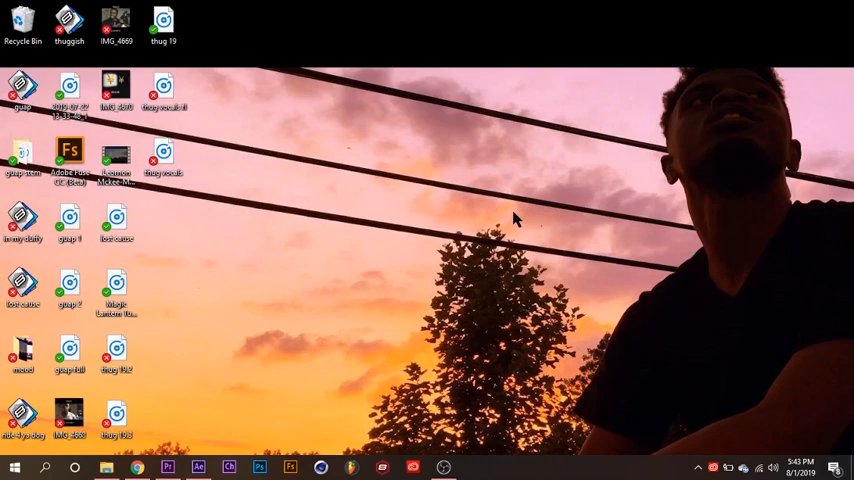
pyautogui.moveTo(521, 148)
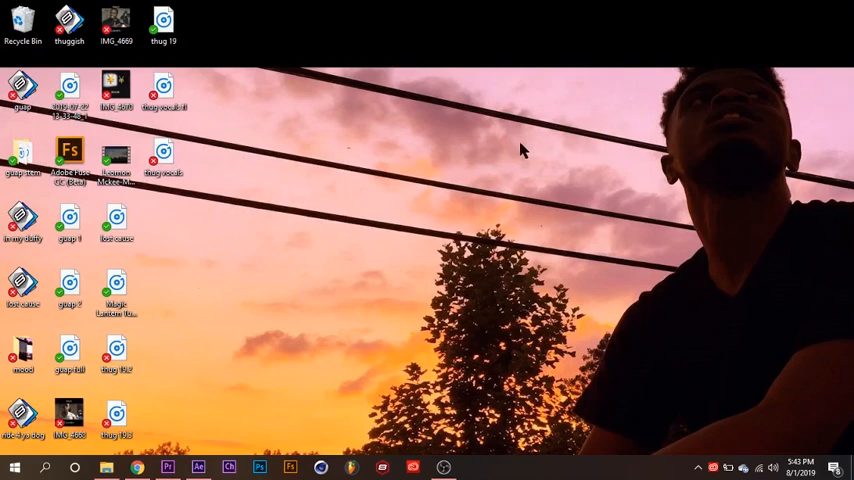
pyautogui.moveTo(530, 205)
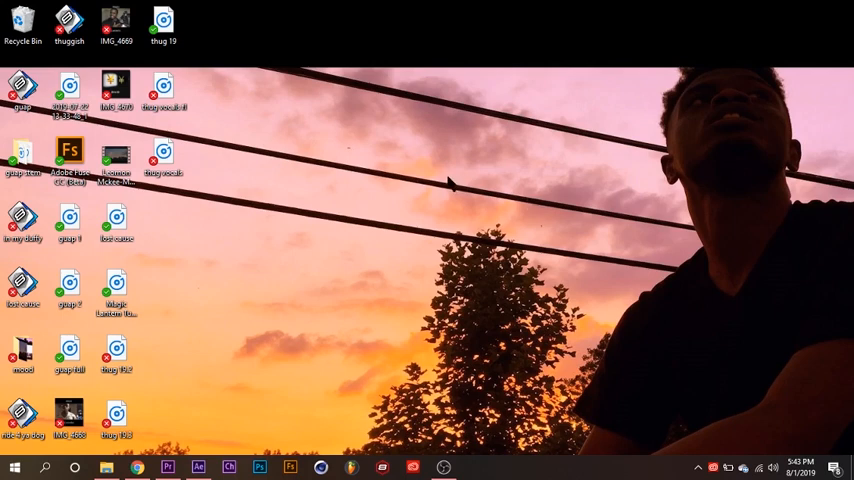
pyautogui.moveTo(548, 162)
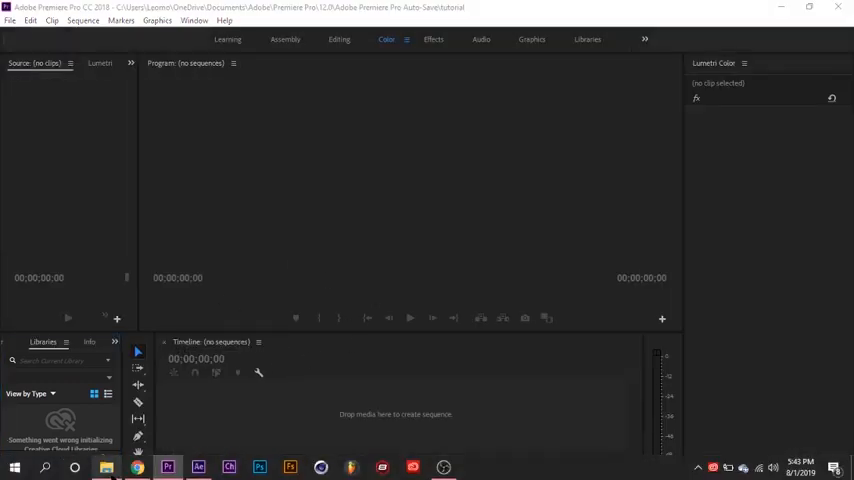
# Open File Explorer and pick the still color sample clip to drag onto the timeline.
pyautogui.click(105, 467)
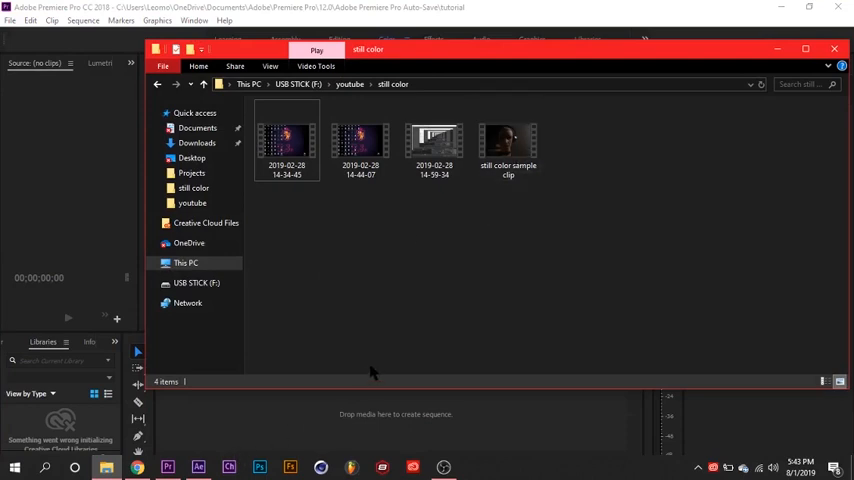
pyautogui.click(508, 140)
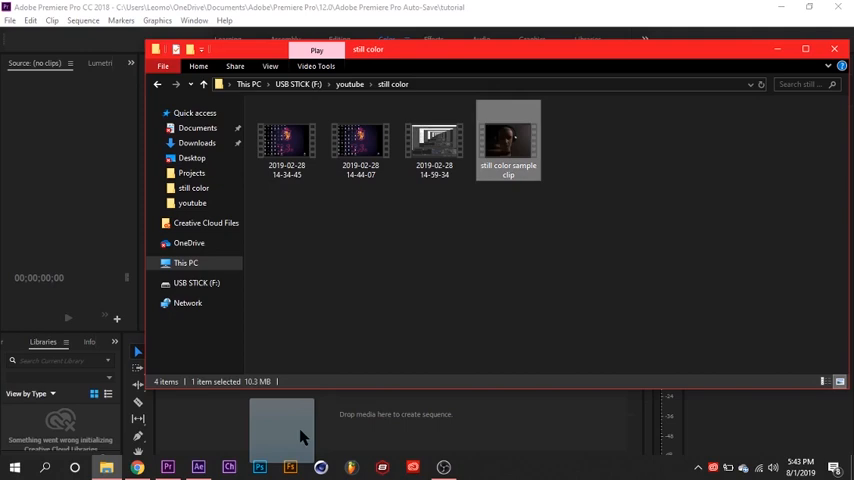
pyautogui.moveTo(301, 432)
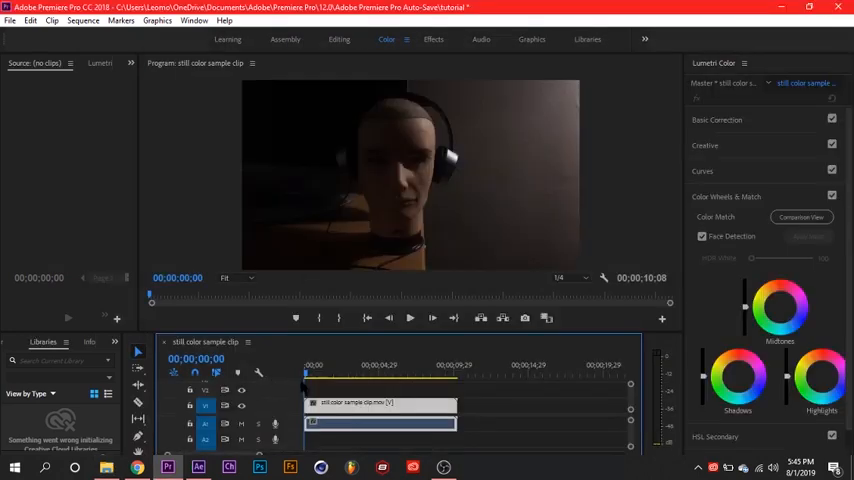
pyautogui.click(325, 375)
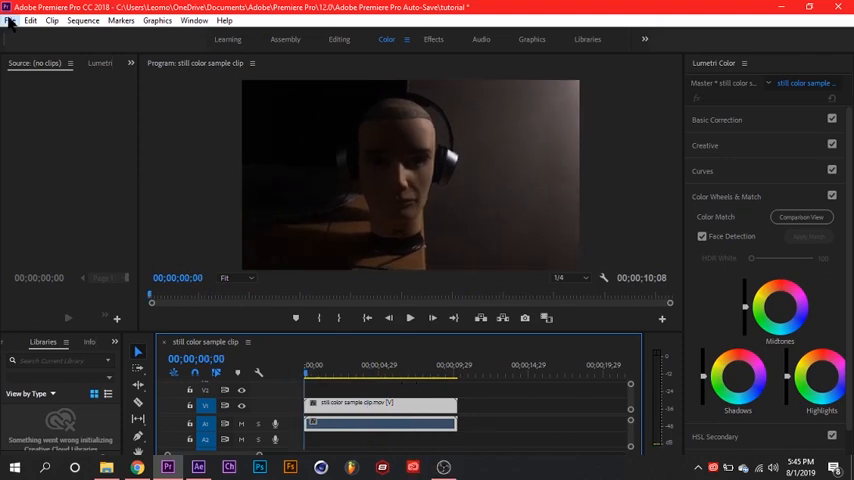
pyautogui.click(10, 20)
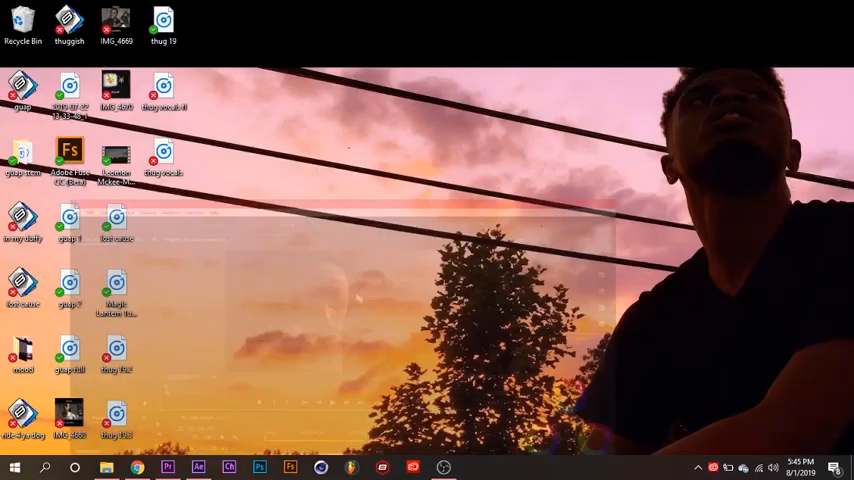
pyautogui.click(167, 467)
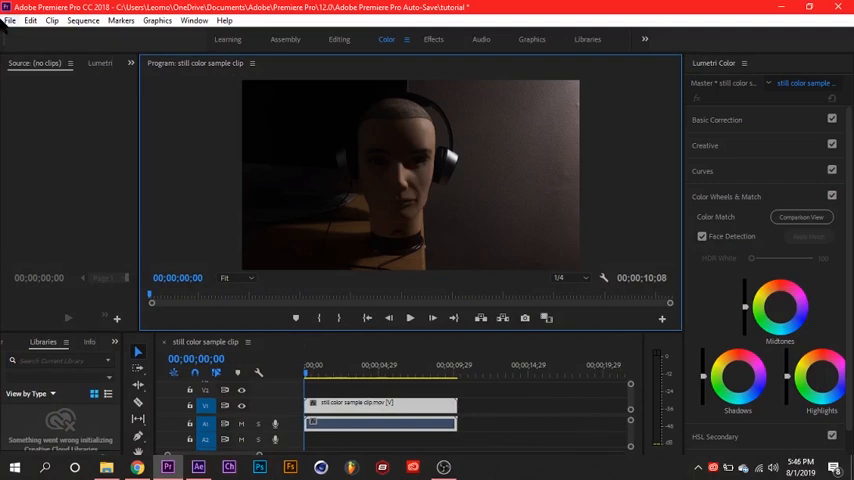
# Open the File menu to reach Adobe Dynamic Link.
pyautogui.click(9, 20)
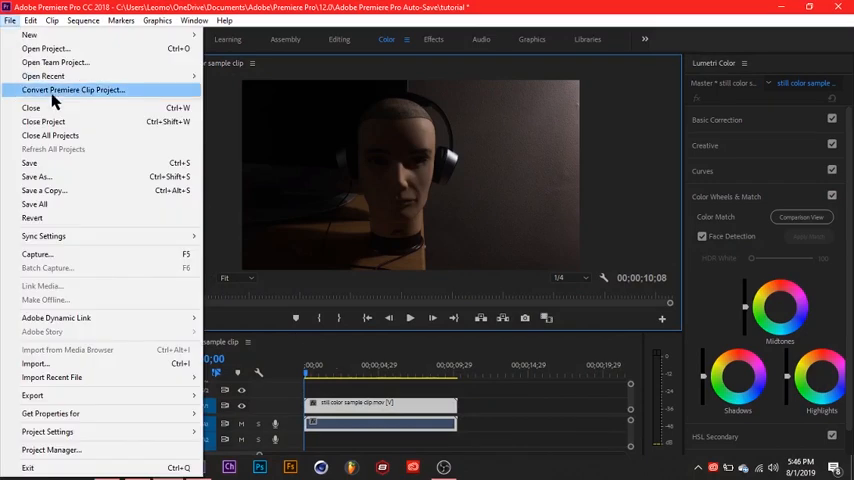
pyautogui.moveTo(155, 275)
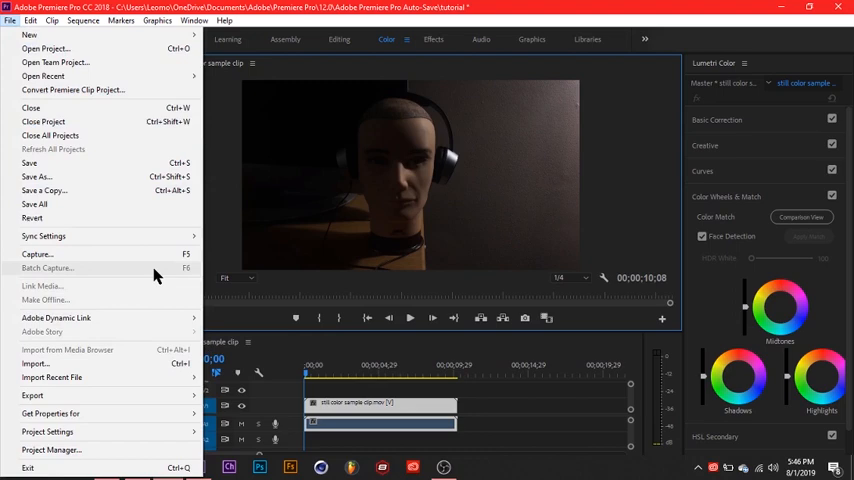
pyautogui.moveTo(56, 317)
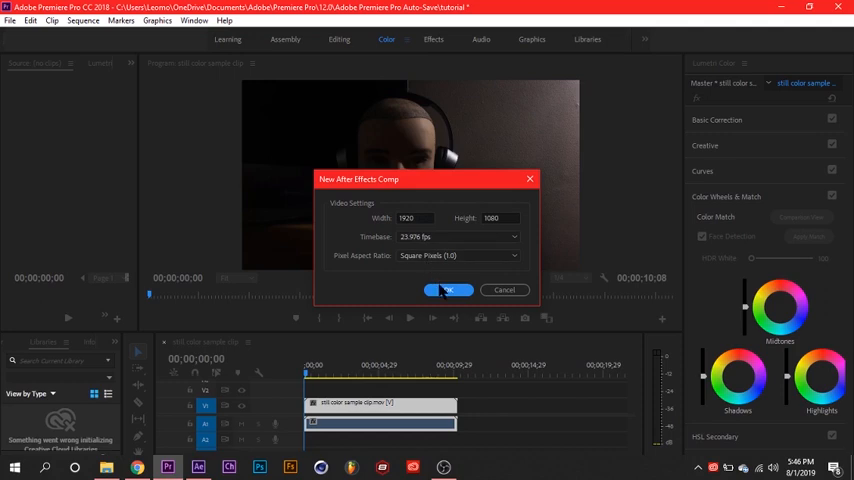
# Accept the 1920×1080, 23.976 fps comp settings so After Effects launches.
pyautogui.click(448, 290)
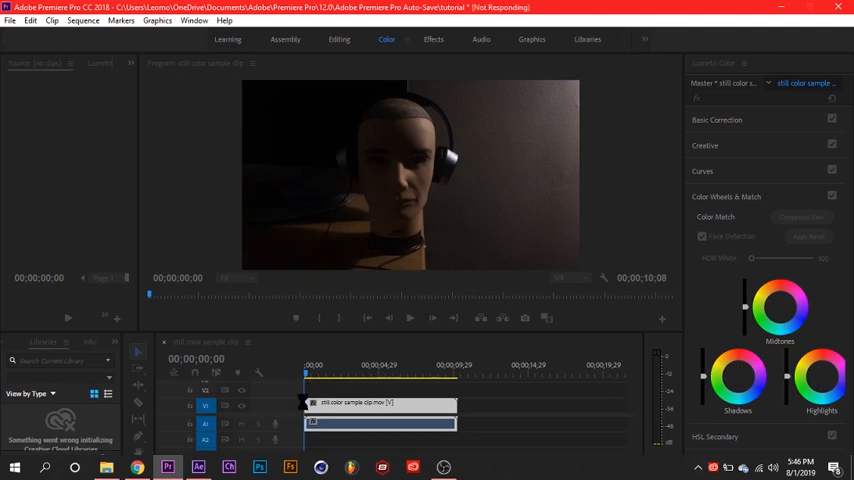
pyautogui.click(198, 467)
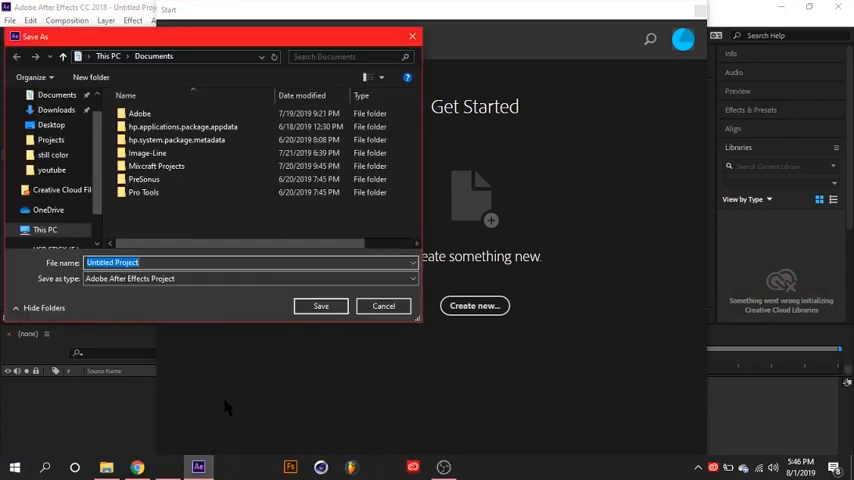
# Save the After Effects project as 't' in Documents.
pyautogui.write('t')
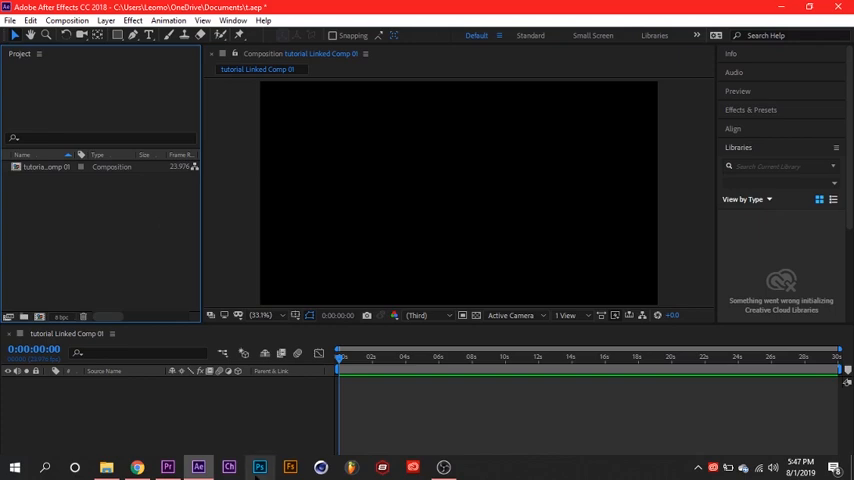
pyautogui.moveTo(137, 467)
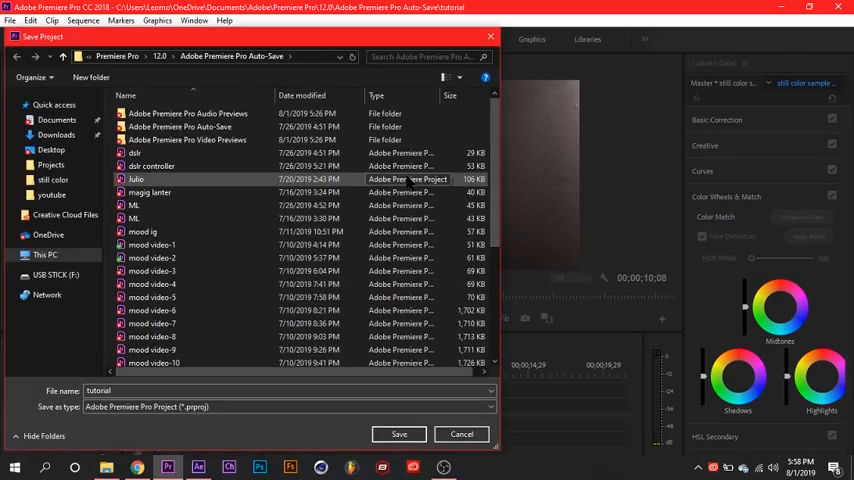
# Save the Premiere project as 'tutorial'.
pyautogui.click(56, 119)
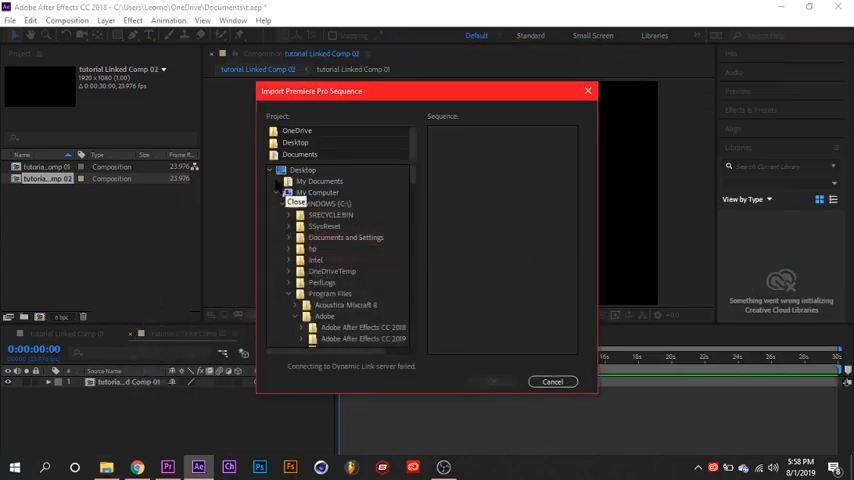
# Browse My Documents, choose tutorial.prproj, and import the still color sample clip sequence.
pyautogui.click(280, 181)
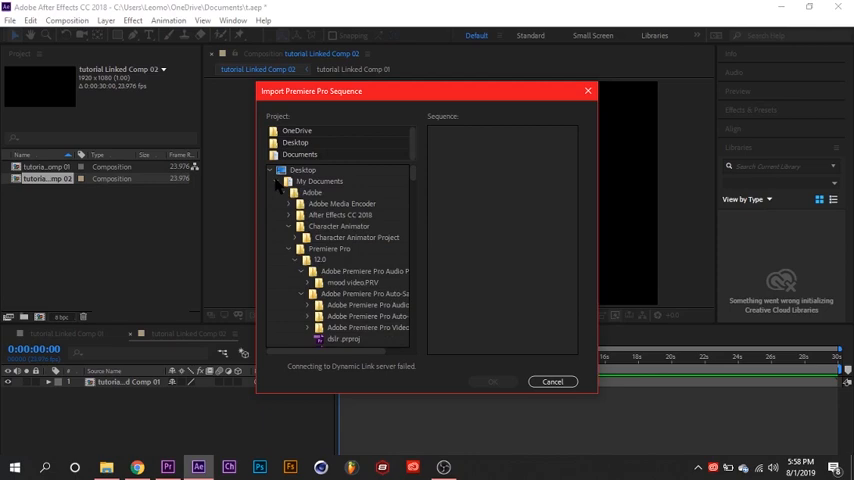
pyautogui.moveTo(485, 155)
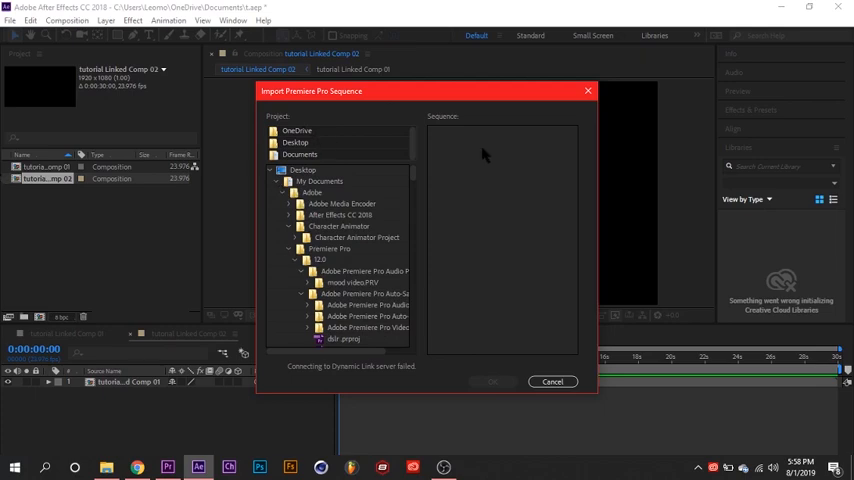
pyautogui.moveTo(418, 197)
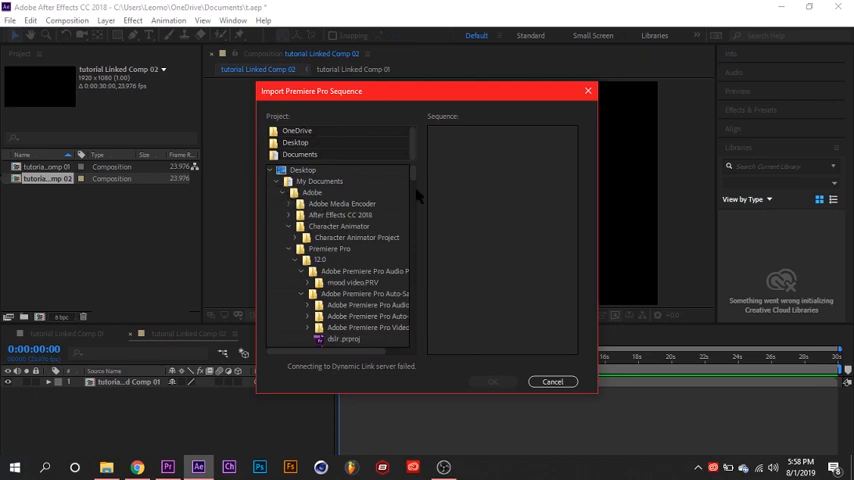
pyautogui.scroll(-3)
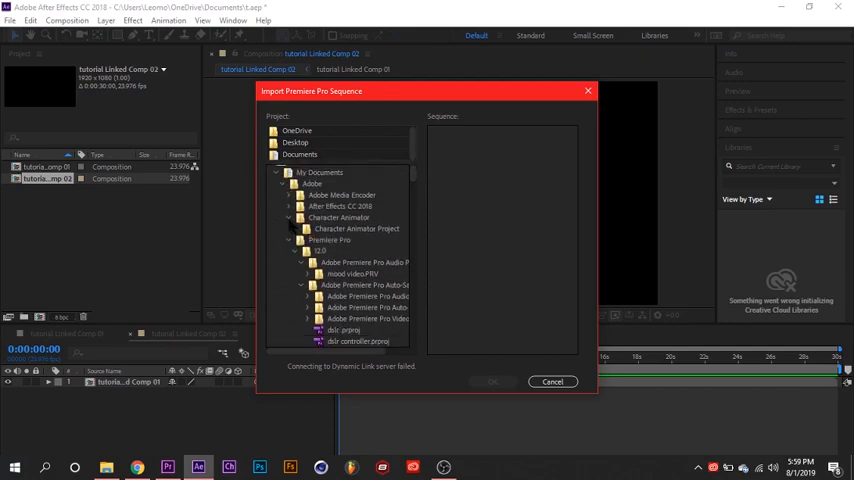
pyautogui.click(295, 240)
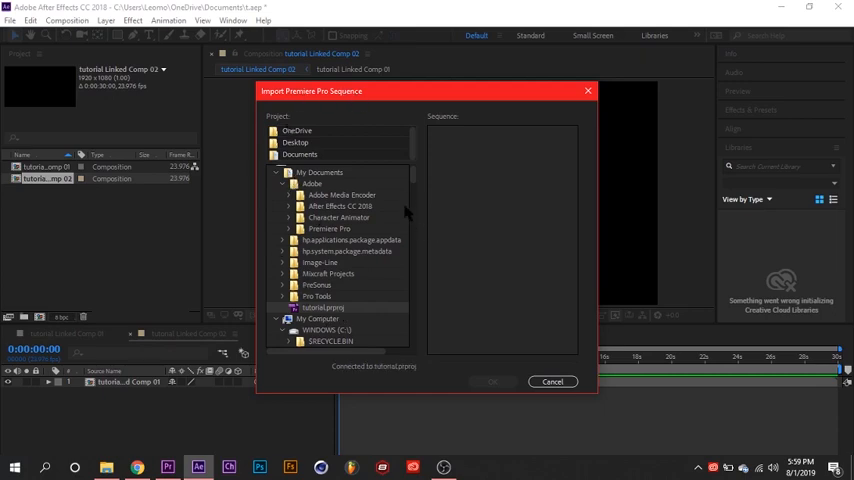
pyautogui.click(323, 307)
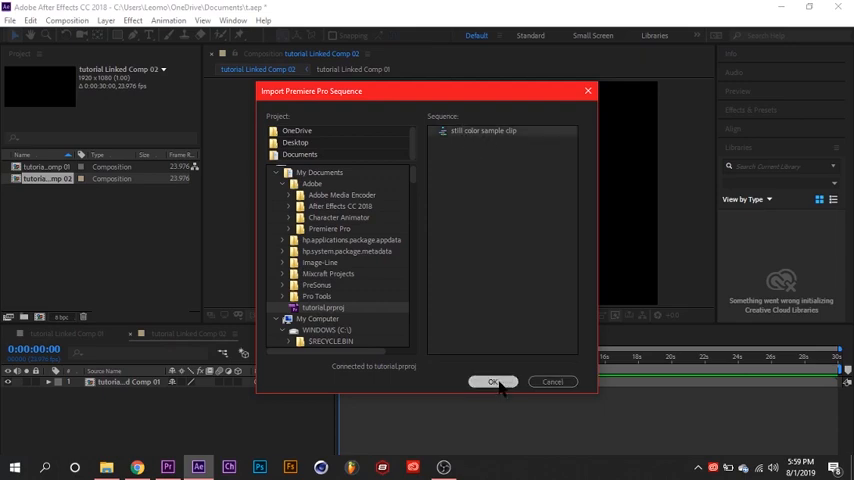
pyautogui.click(492, 381)
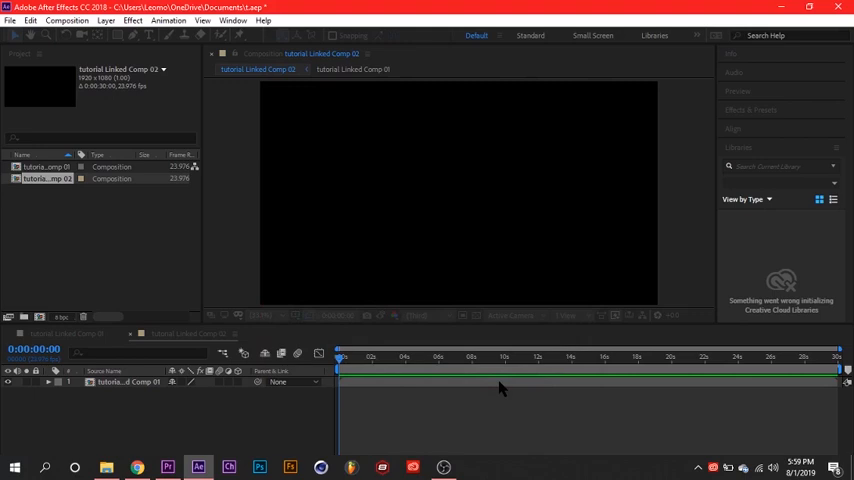